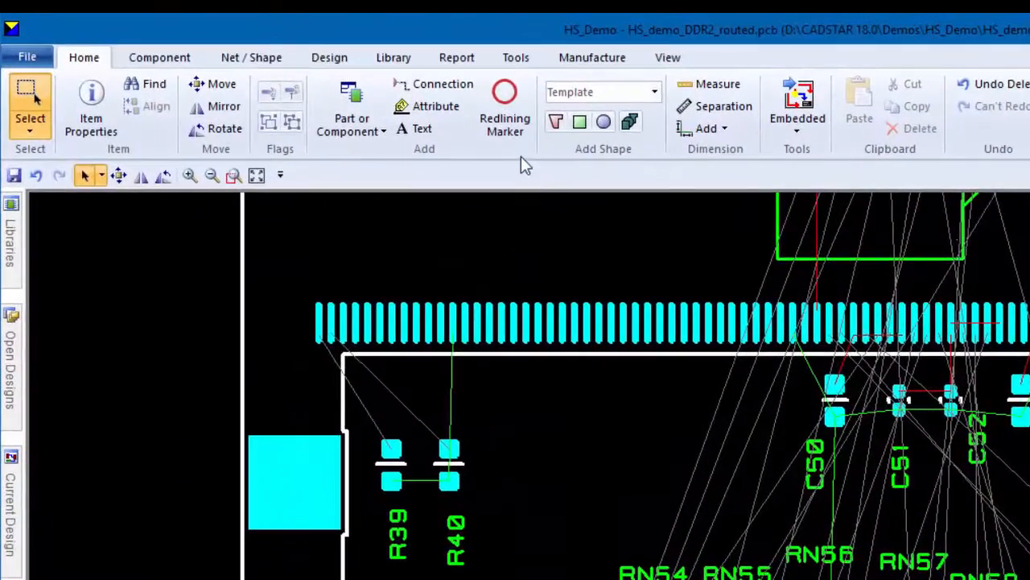
mouse_move(505, 110)
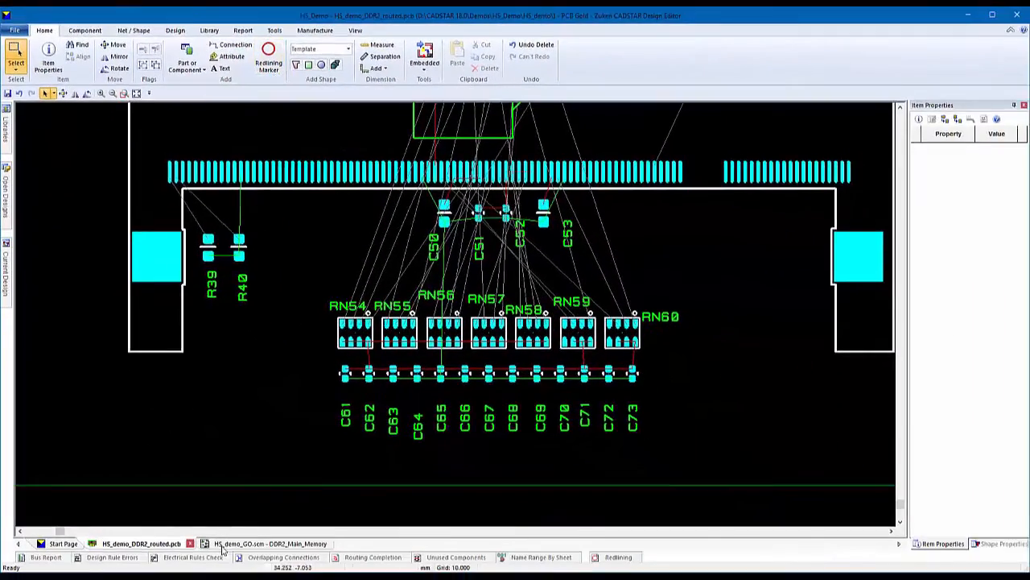
Add a schematic redlining marker commenting 'Pat - Be sure to place these Resistor Packs to avoid crossing con...'
left_click(266, 544)
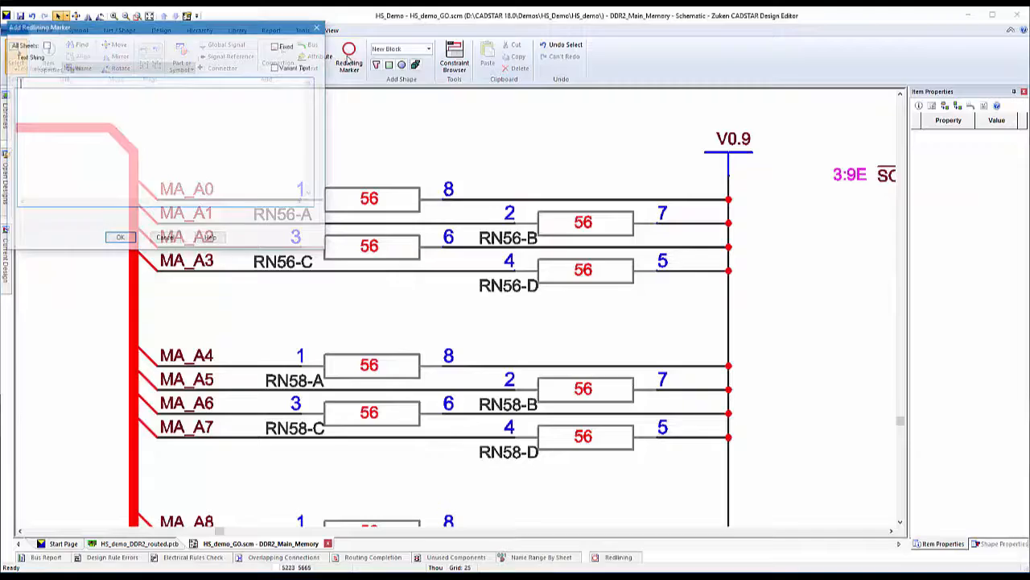
type("Pat -")
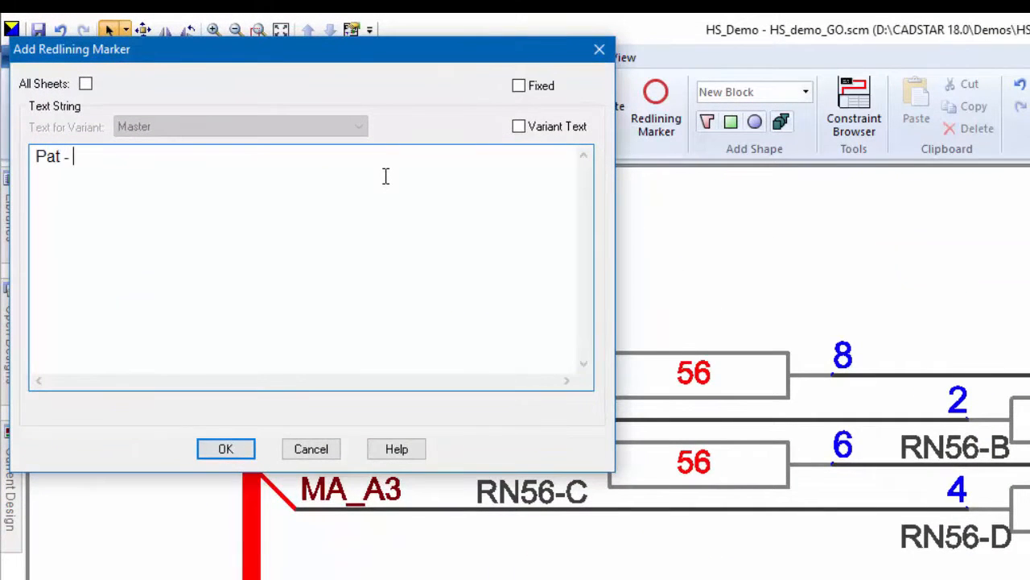
type("Be sure to place these Resistor")
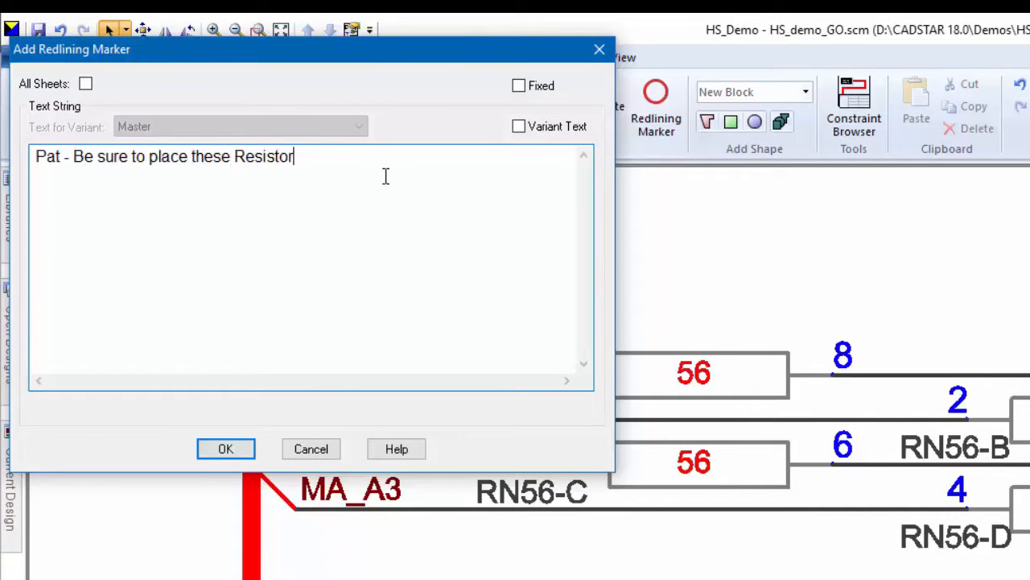
type("Packs to avoid crossing con")
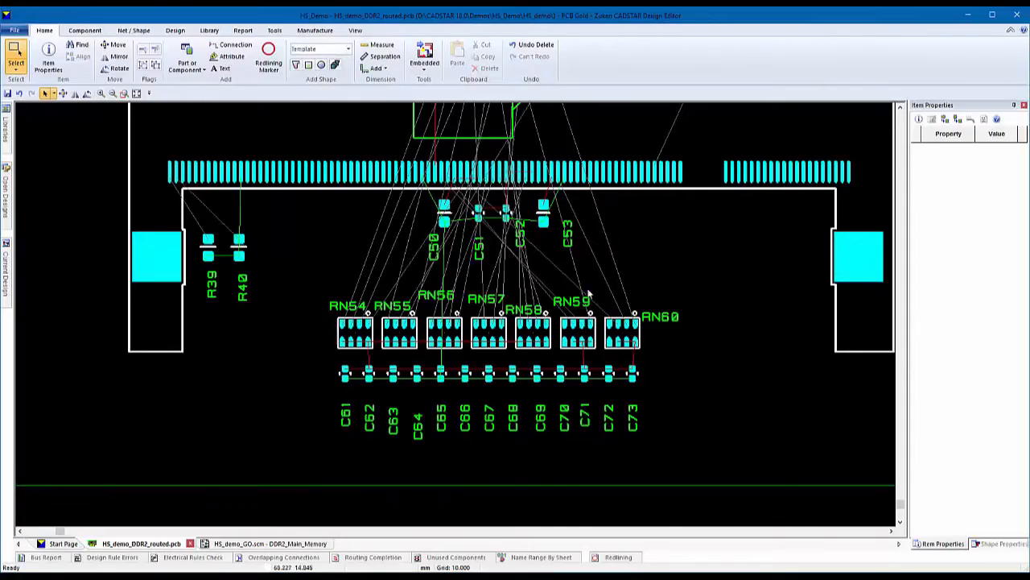
Add a PCB redlining marker on NOTES asking about Gate and Pin Swapping on the resistor packs
left_click(267, 58)
type("Andy - Can we")
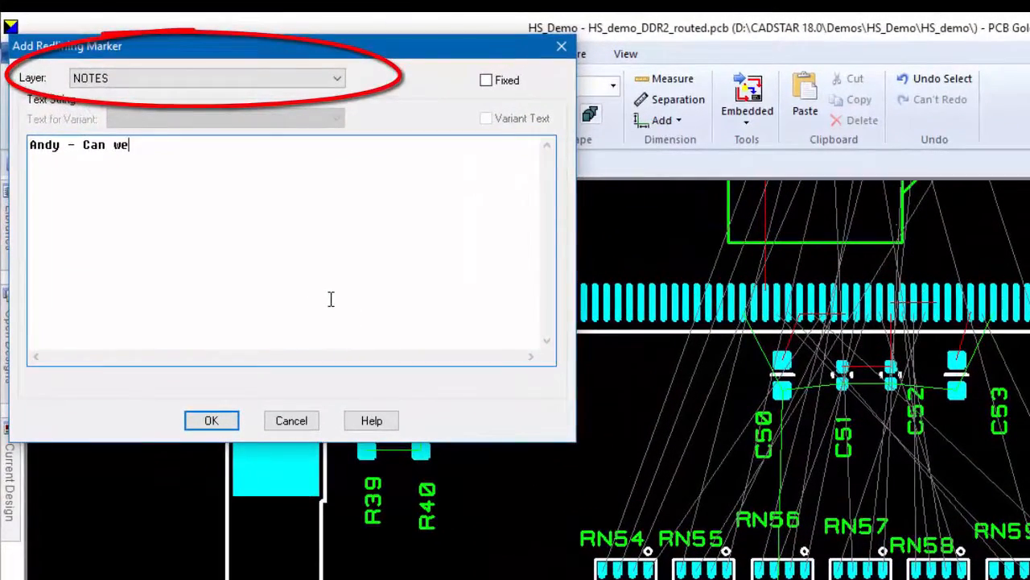
type("perform Gate and Pin Swapping on the Resistor Packs?")
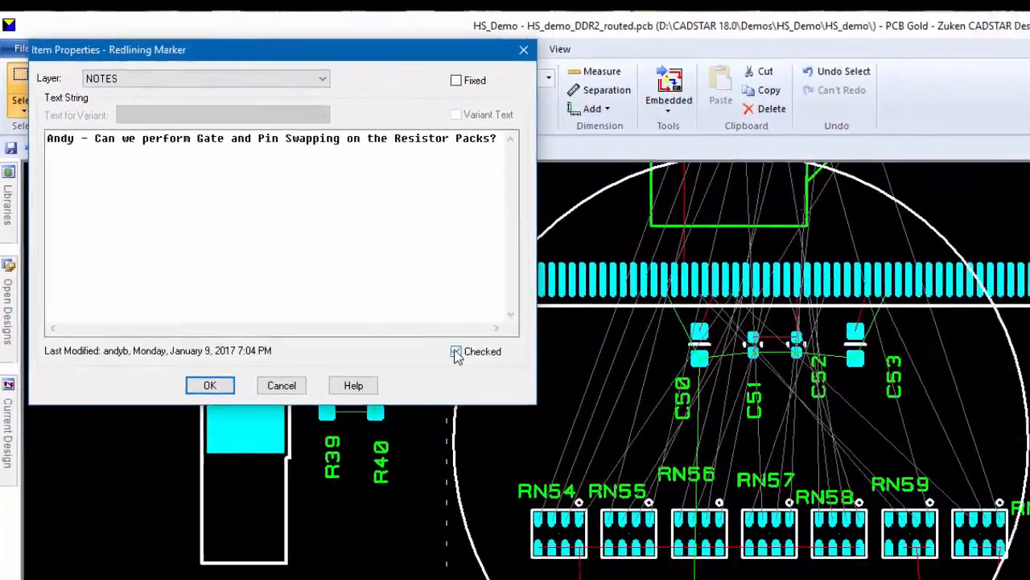
Confirm the marker's Item Properties with Checked reviewed, leaving the circle around the resistor packs
left_click(209, 385)
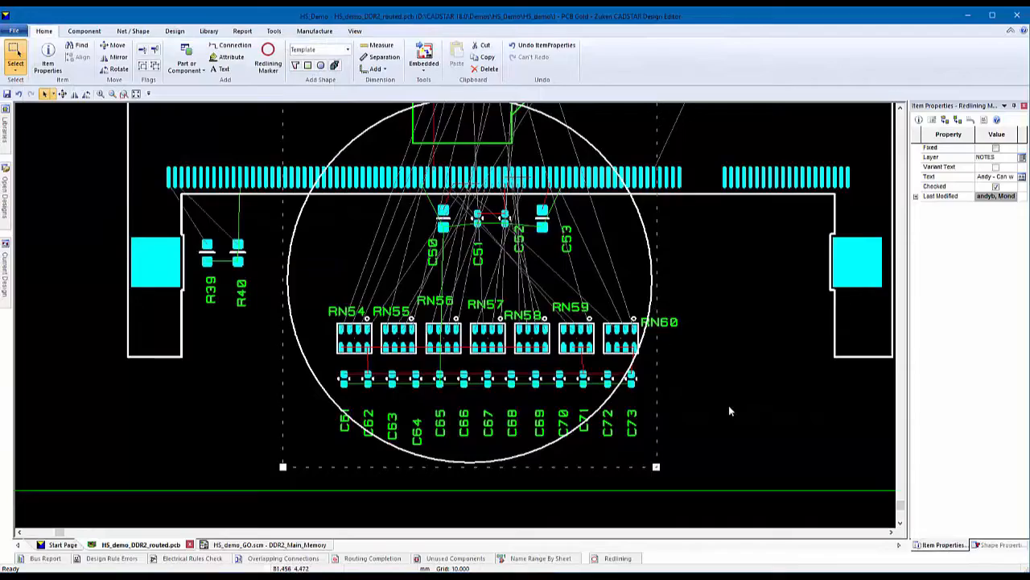
left_click(354, 31)
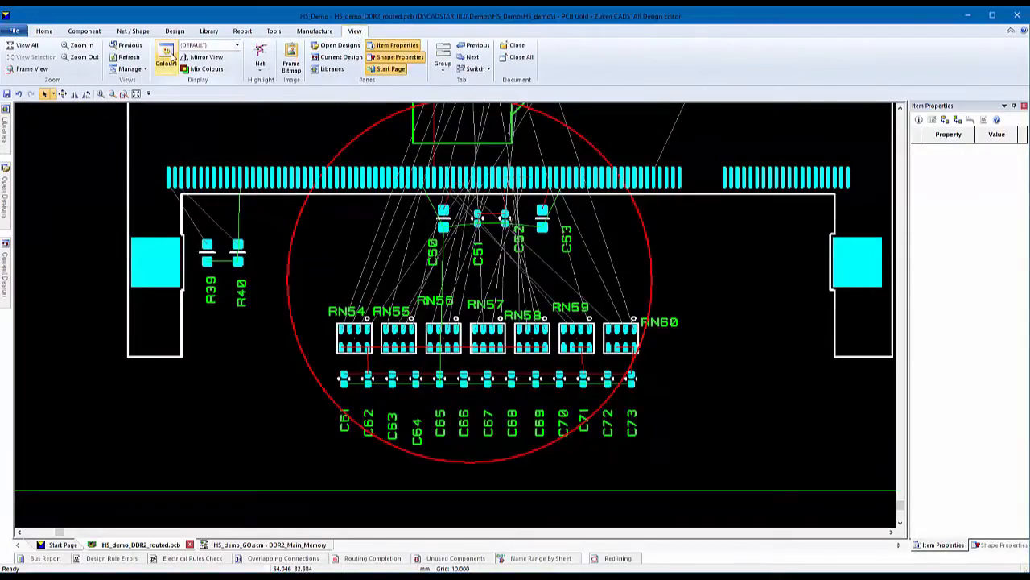
Set Redlining Markers on the NOTES layer to Visible Yes in yellow via Colours
left_click(167, 61)
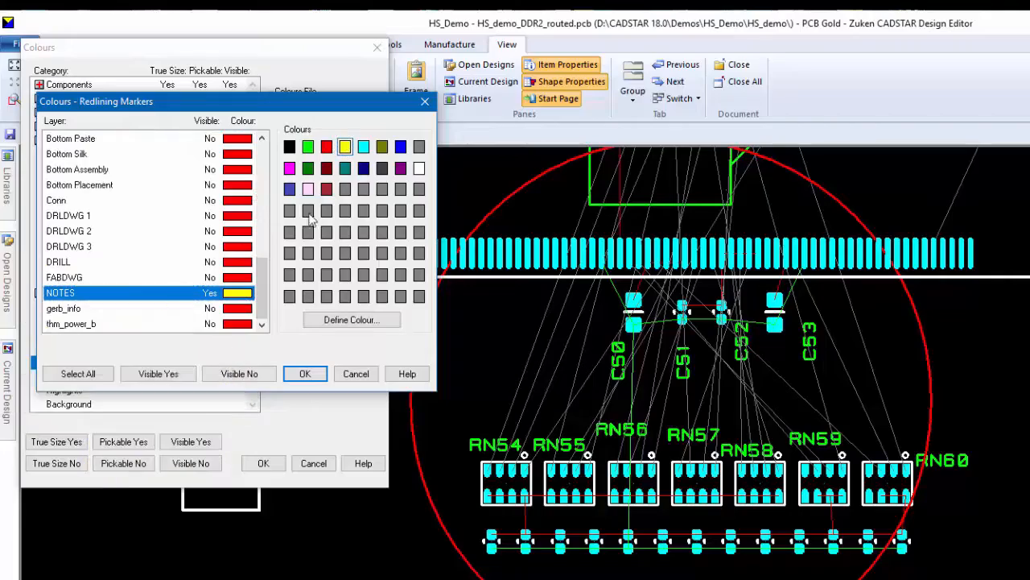
left_click(304, 374)
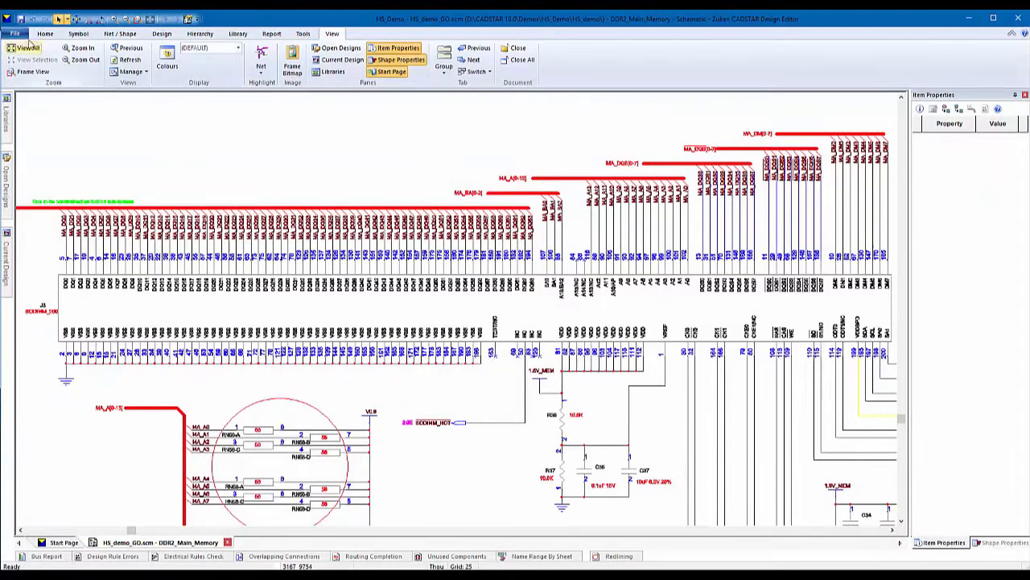
Return to the PCB design and dismiss the unchecked redlining markers warning
left_click(14, 32)
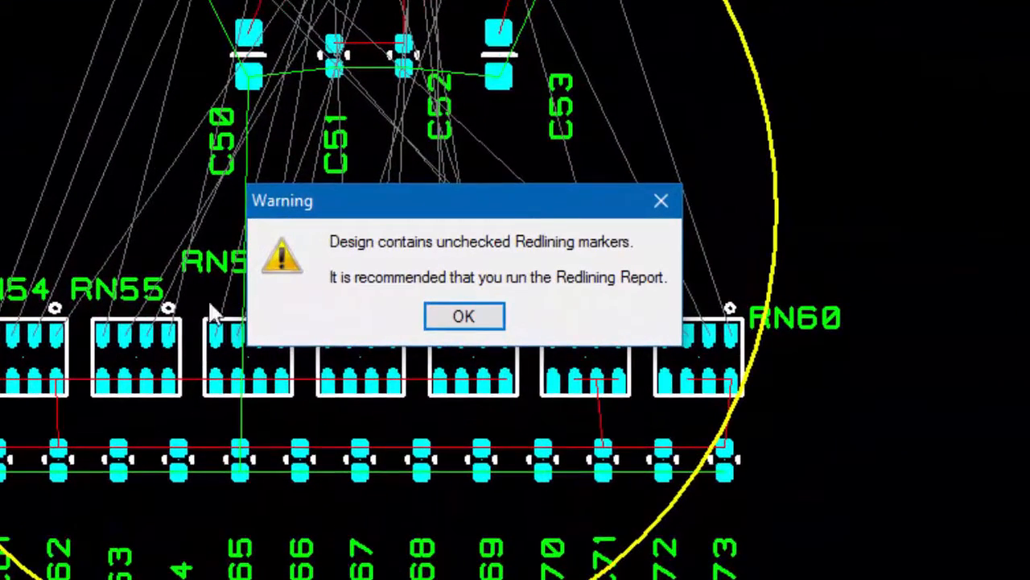
mouse_move(273, 371)
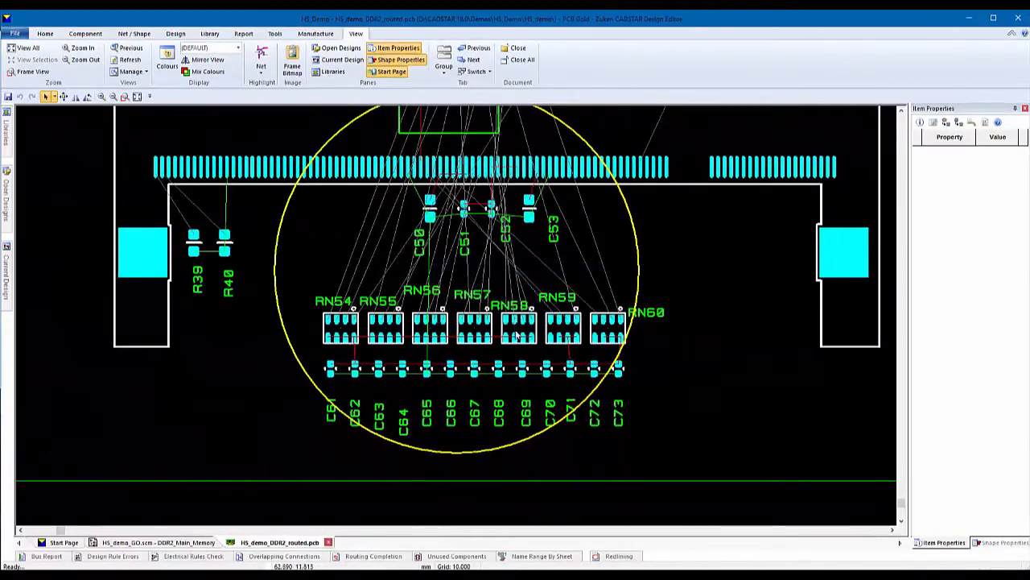
Run the Redlining Report and tick the gate and pin swapping item as checked
left_click(618, 555)
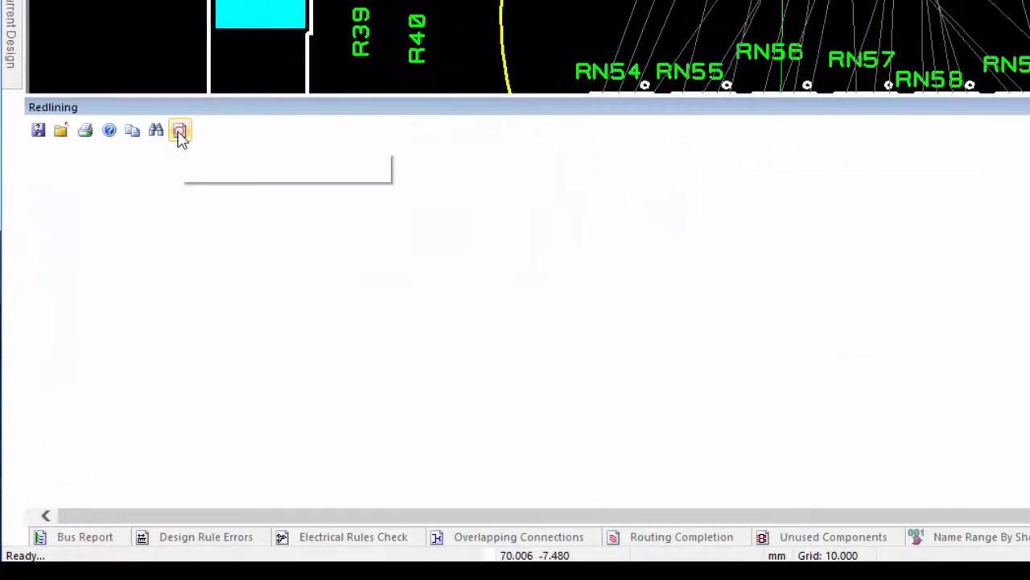
left_click(178, 129)
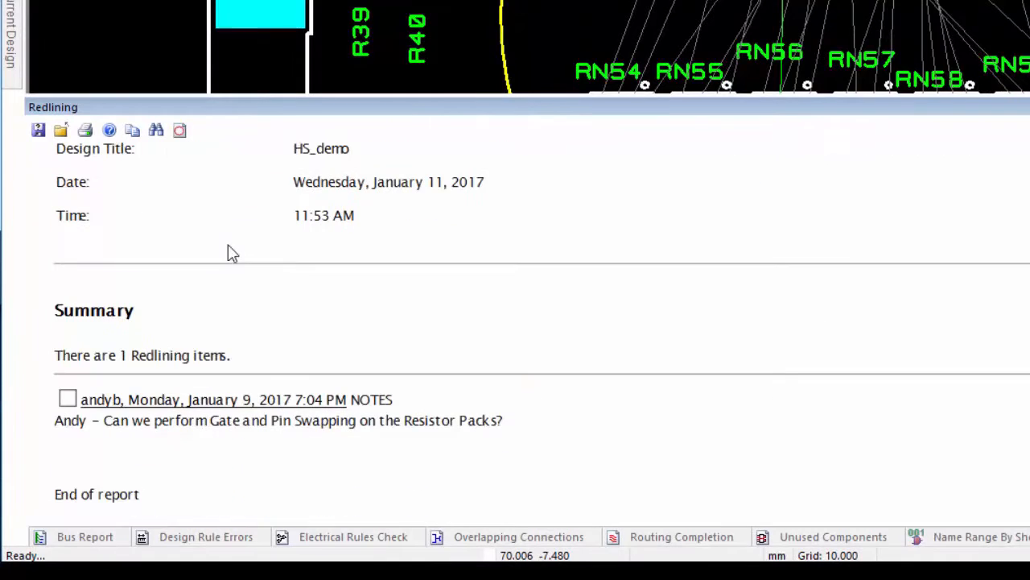
mouse_move(244, 254)
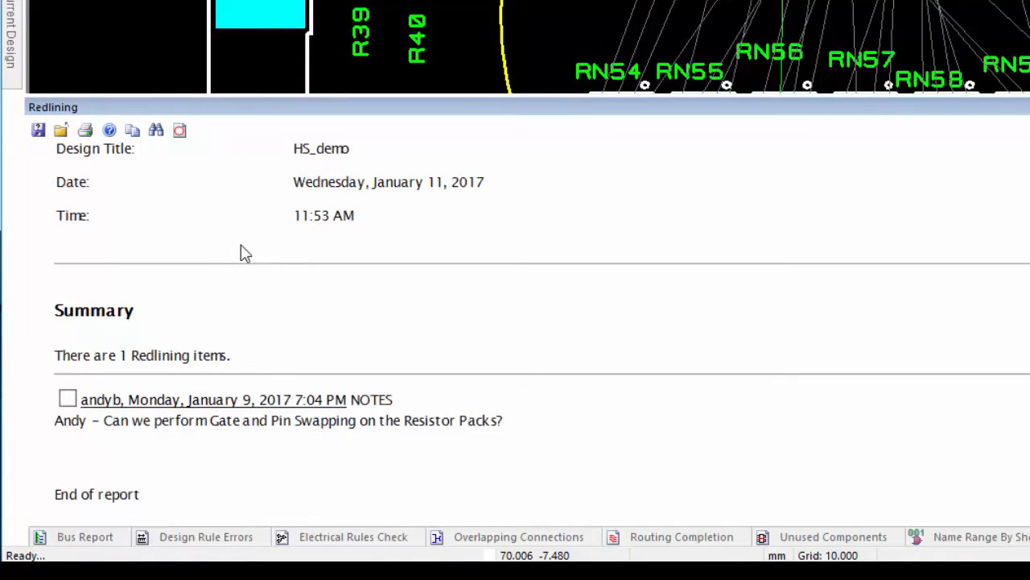
mouse_move(277, 379)
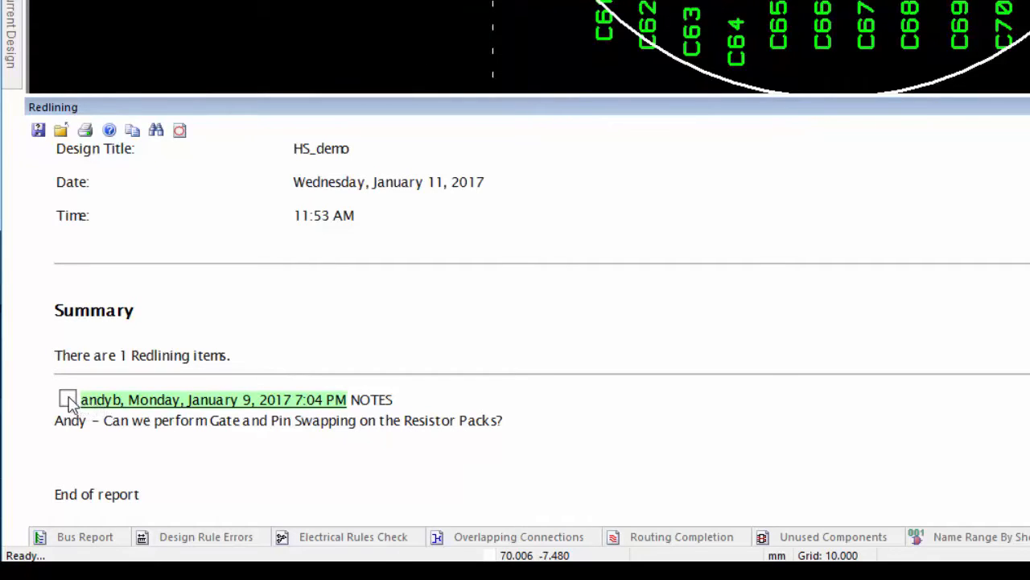
left_click(67, 399)
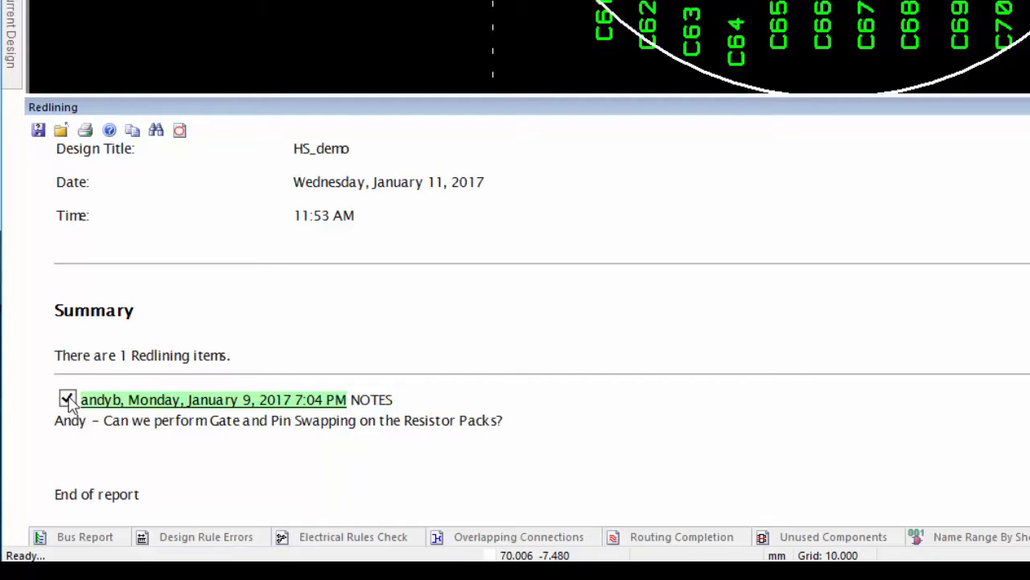